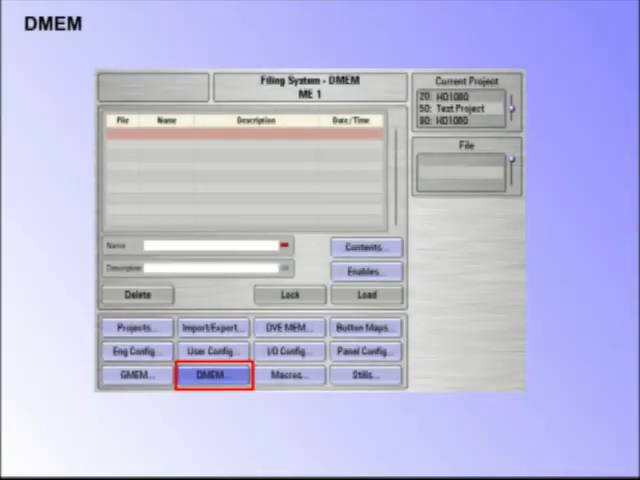
Advance from the DMEM filing system slide to the GMEM filing system slide
click(140, 381)
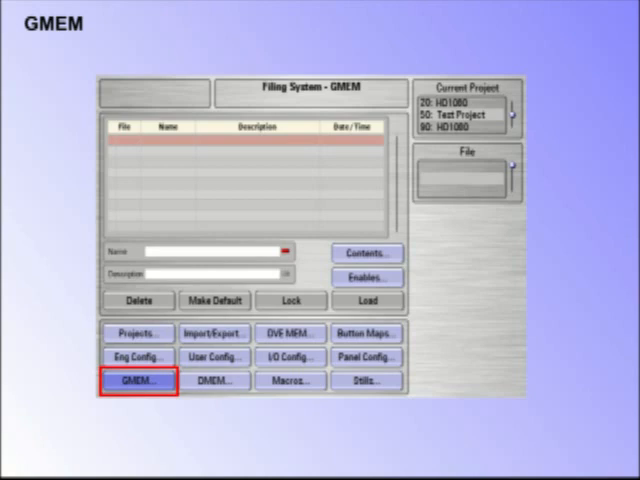
click(137, 381)
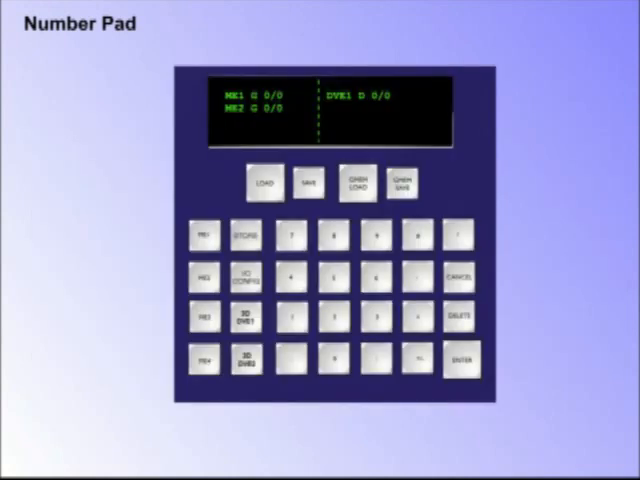
Step the Number Pad highlight box onto SAVE, then onto GMEM LOAD
click(305, 182)
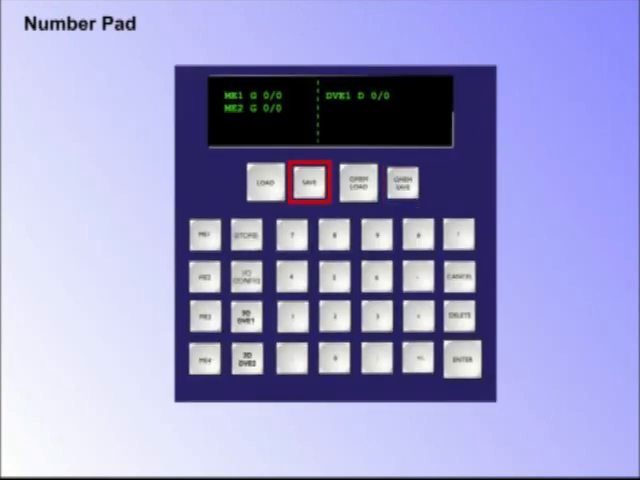
click(355, 182)
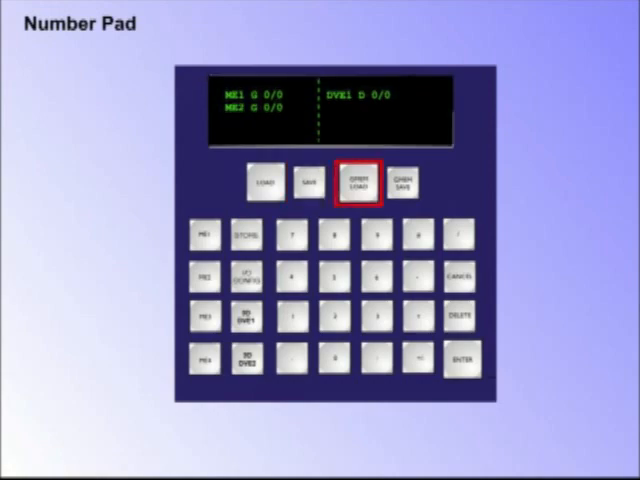